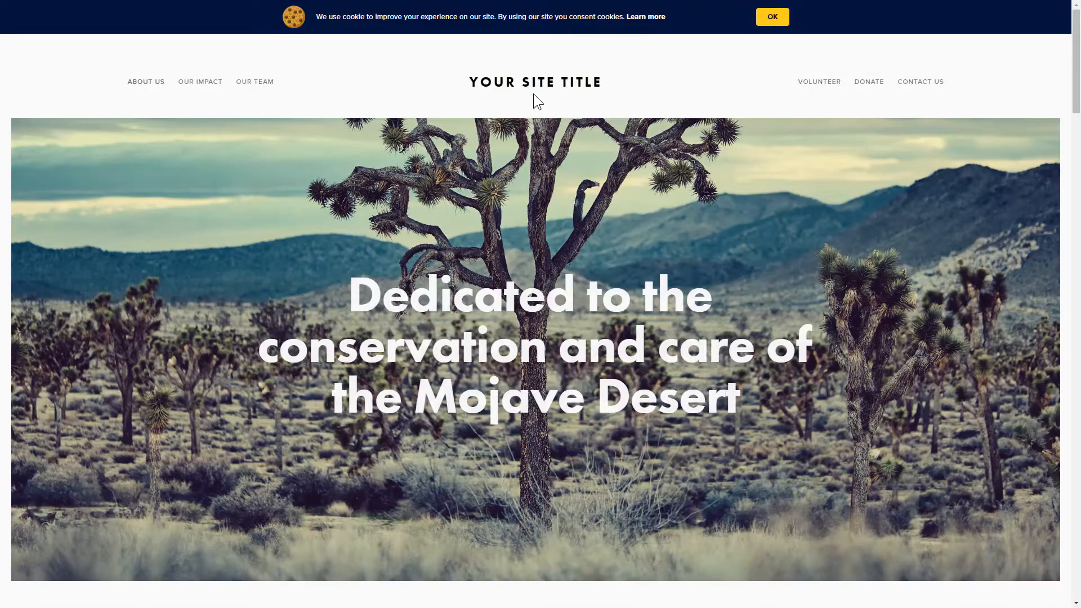
Go from the live site to Elfsight's Cookie Consent widget and start creating one.
click(772, 16)
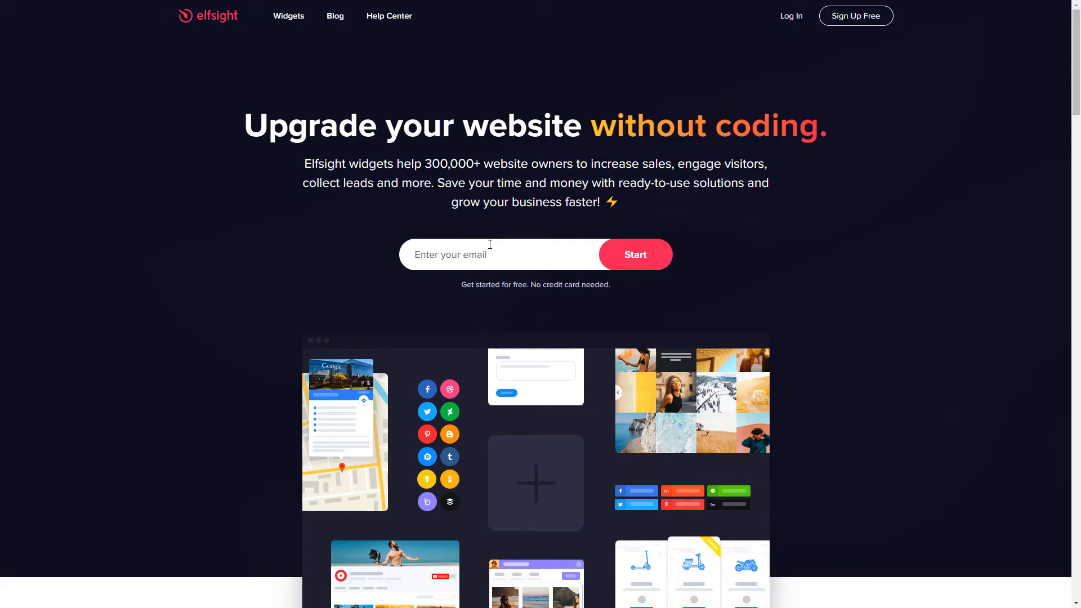
click(288, 16)
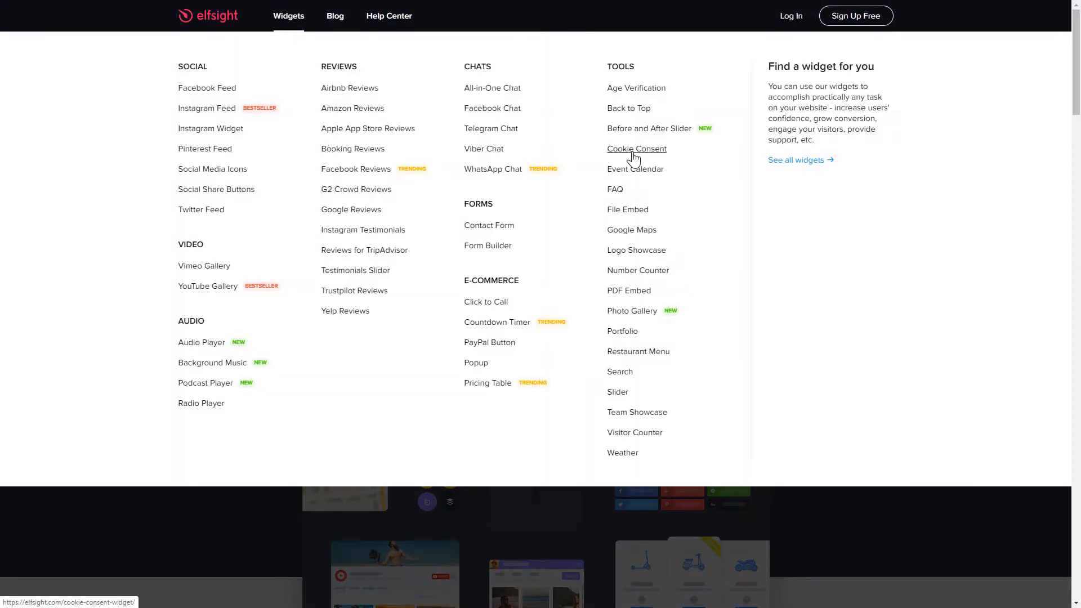
click(637, 149)
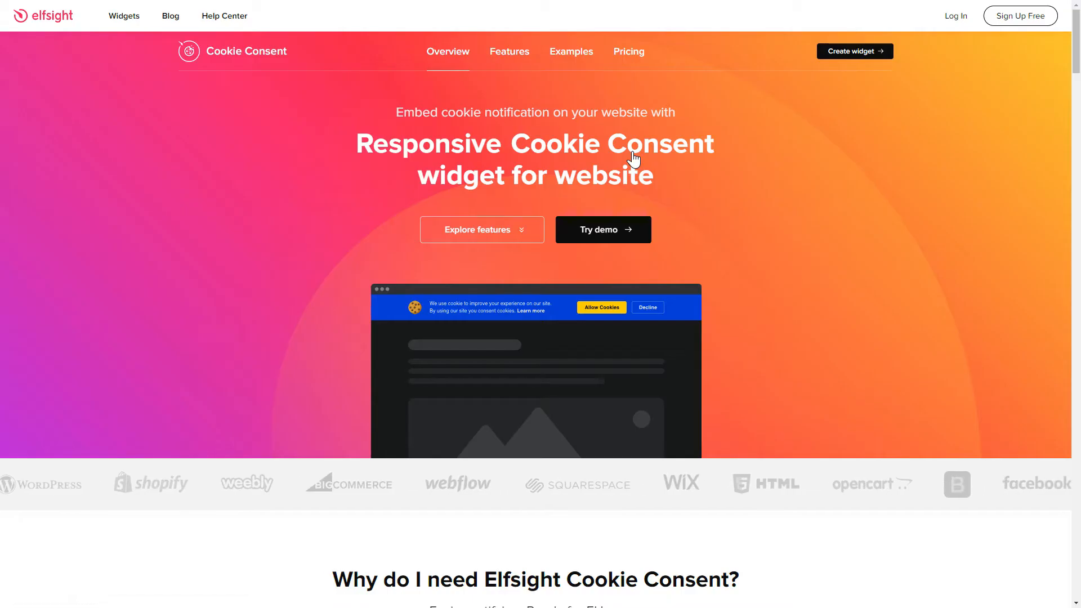
click(854, 51)
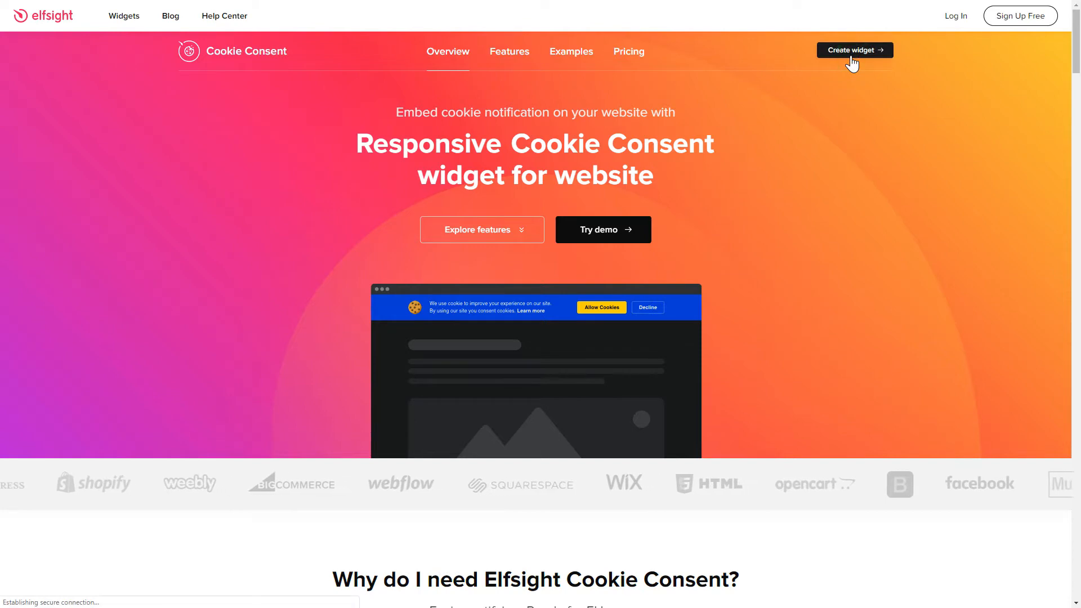
Preview the Right and Center Floating Box templates, then pick Top Banner.
click(855, 49)
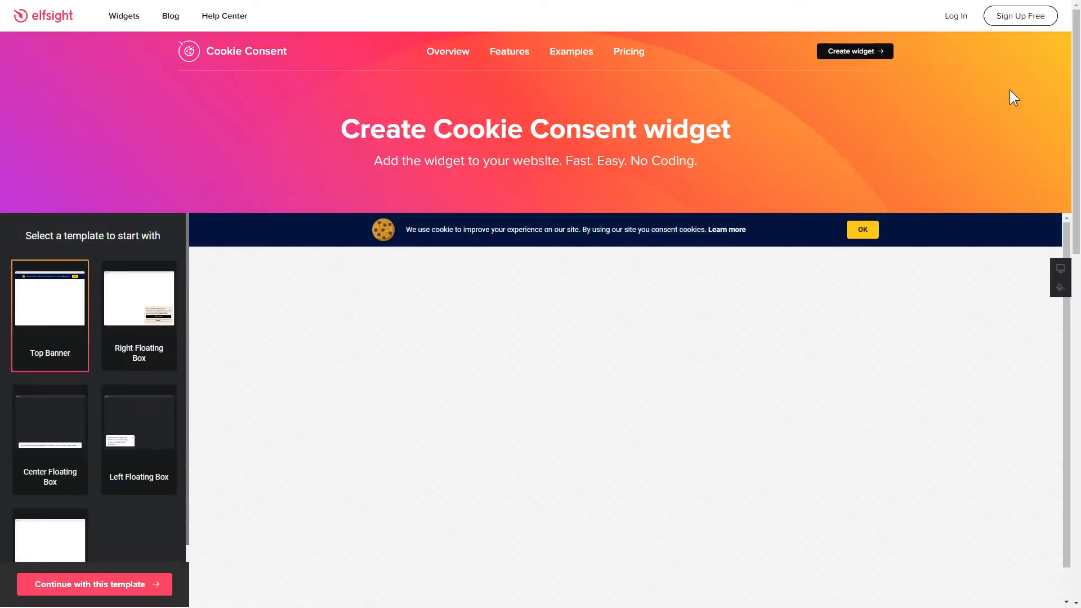
scroll(down, 3)
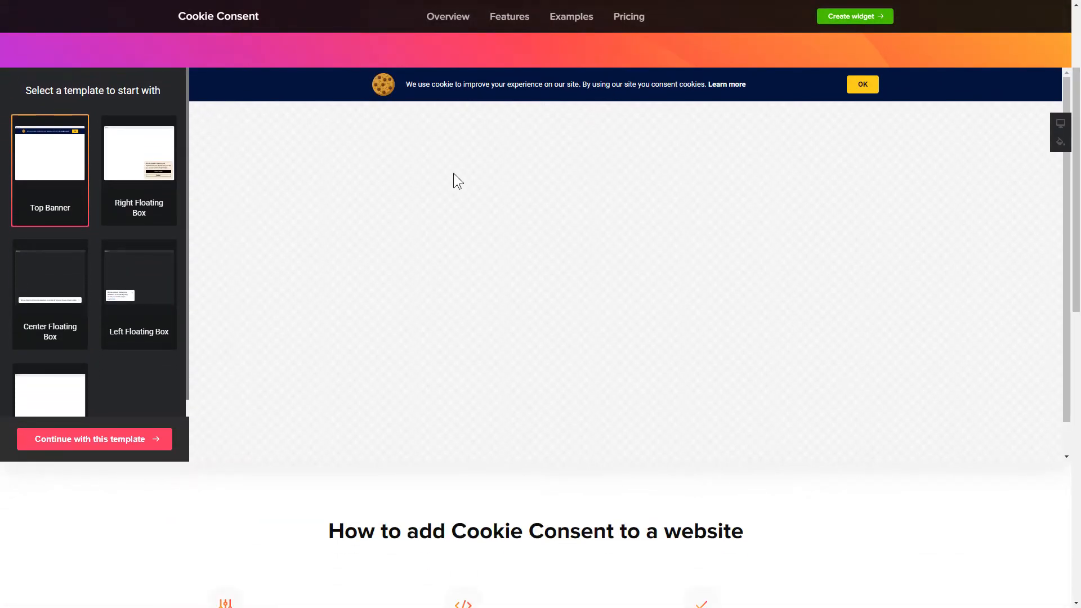
click(139, 169)
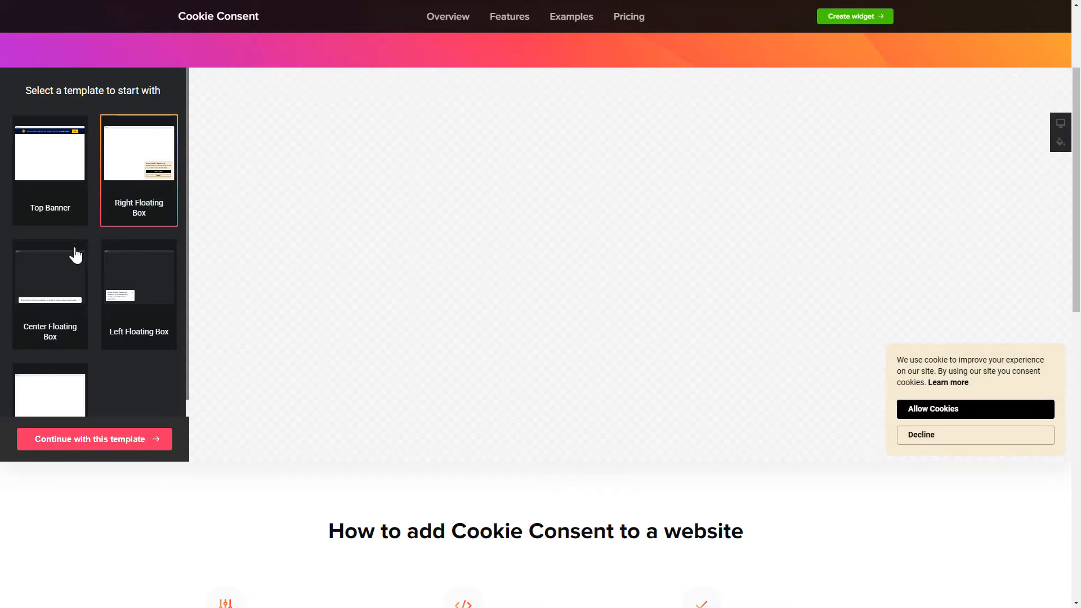
click(50, 289)
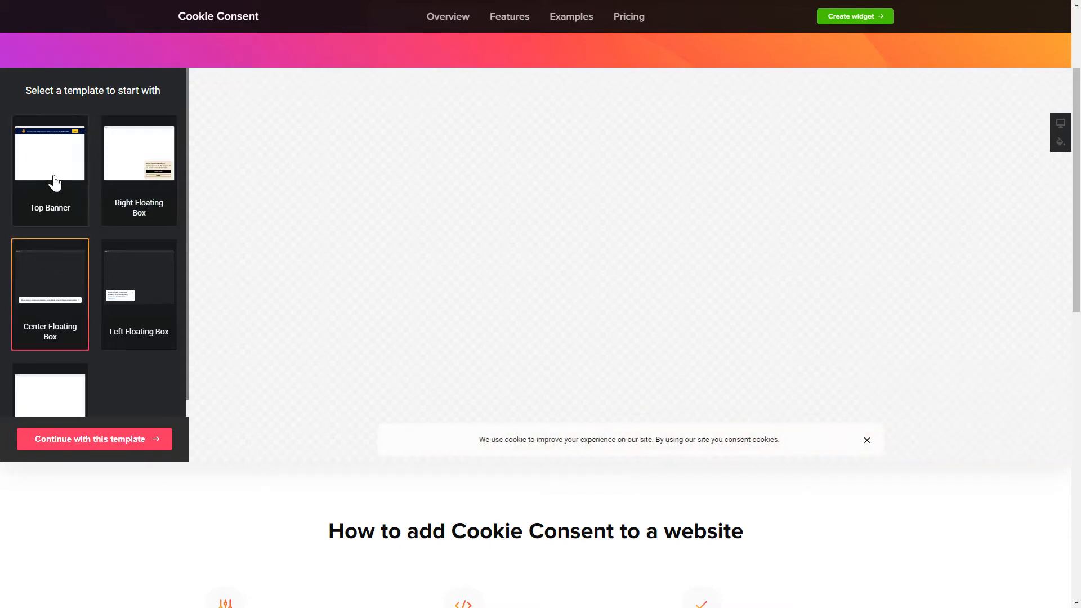
click(49, 168)
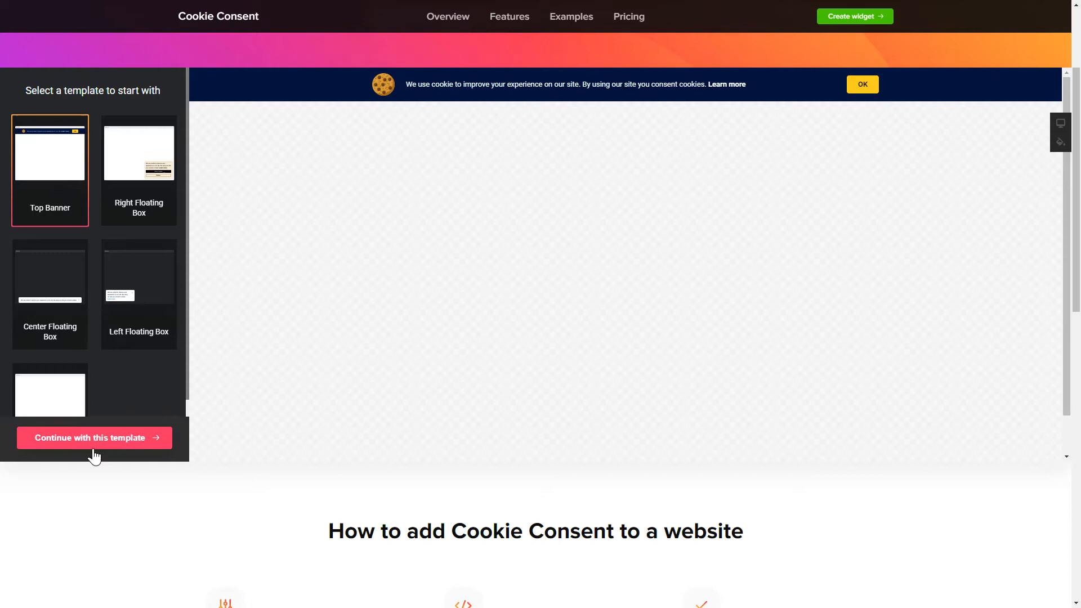
Continue with Top Banner and browse its Policy, Layout, Style and Content settings.
click(94, 438)
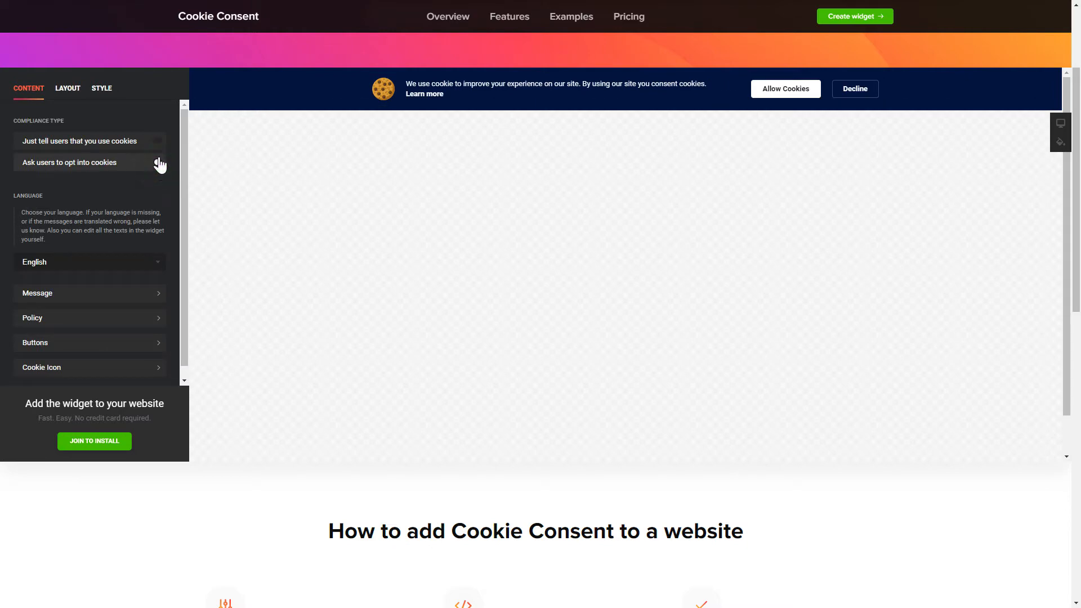
click(89, 141)
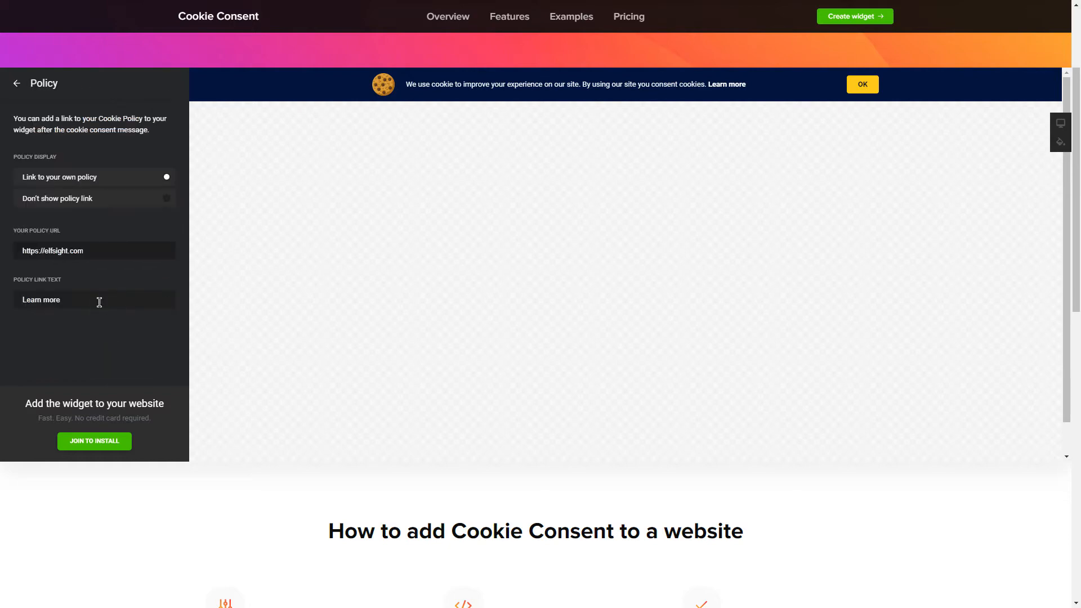
click(18, 83)
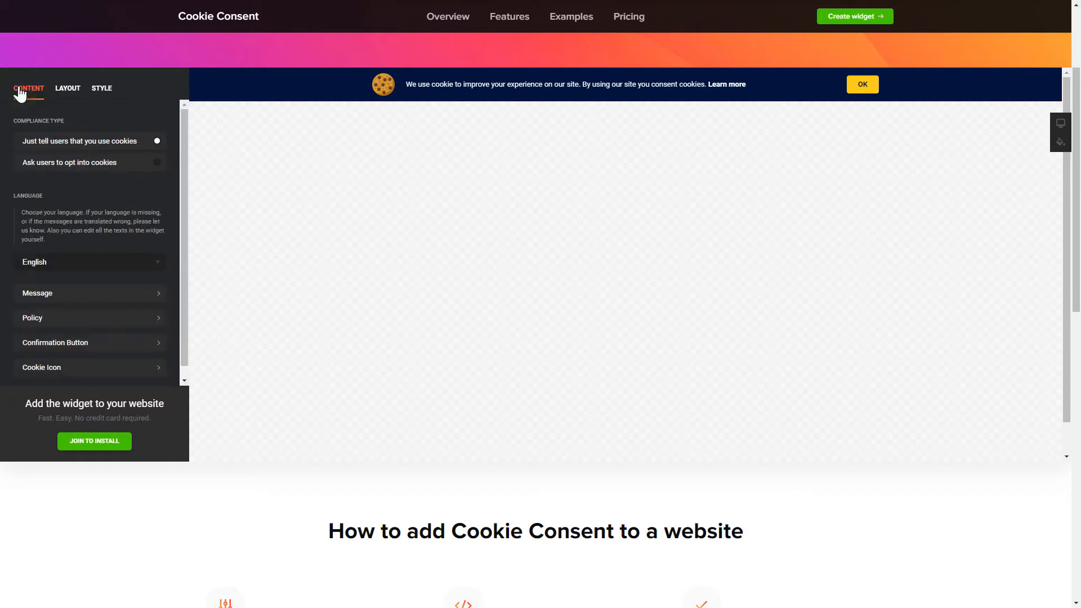
click(68, 88)
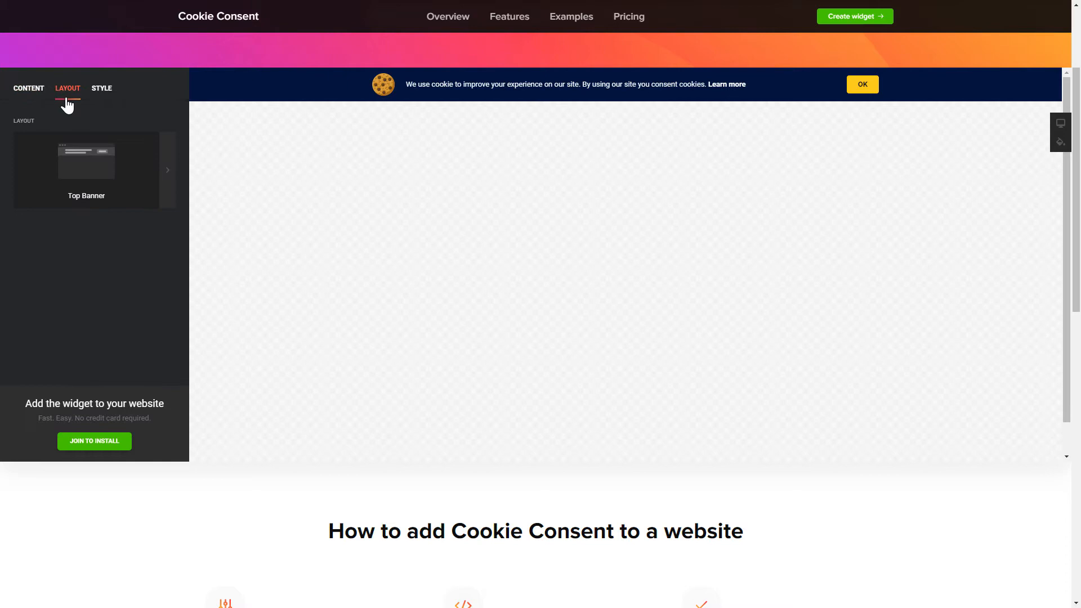
click(102, 89)
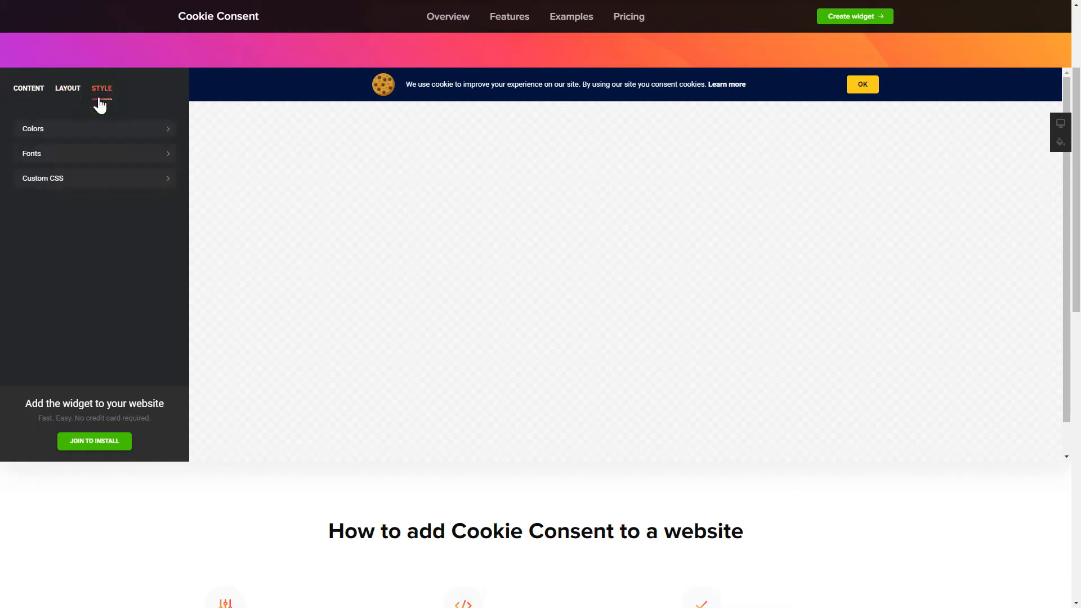
click(28, 88)
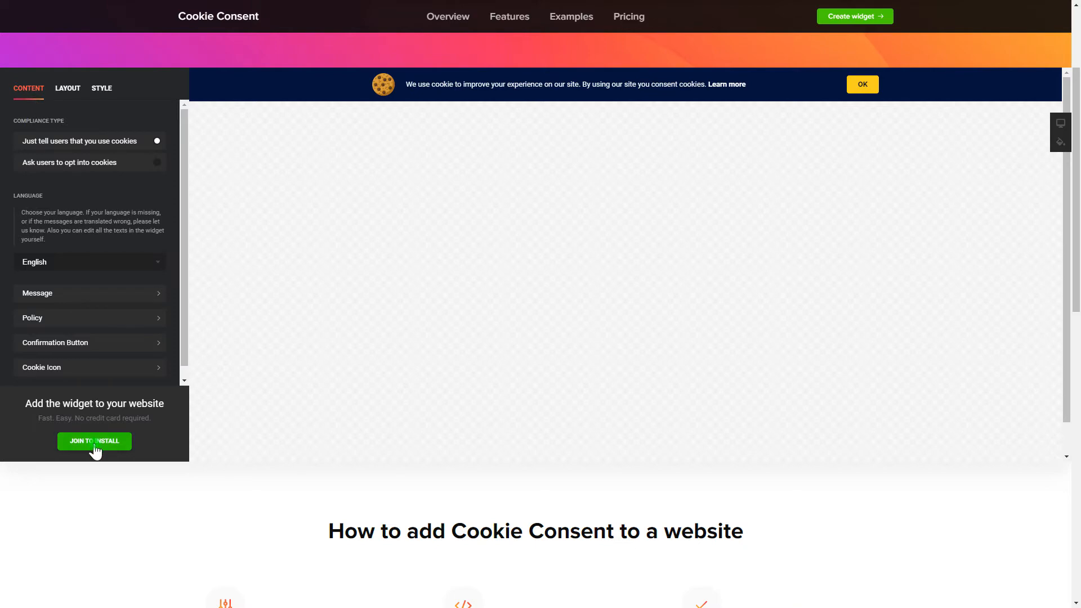
Join to install, sign up for an Elfsight account, and proceed to plan selection.
click(94, 441)
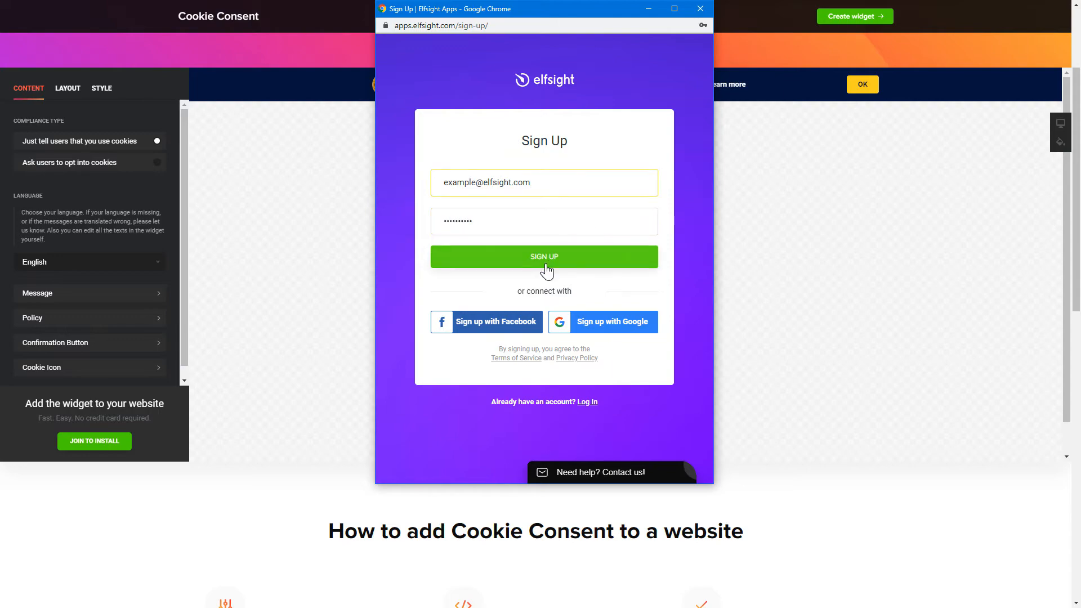
click(544, 257)
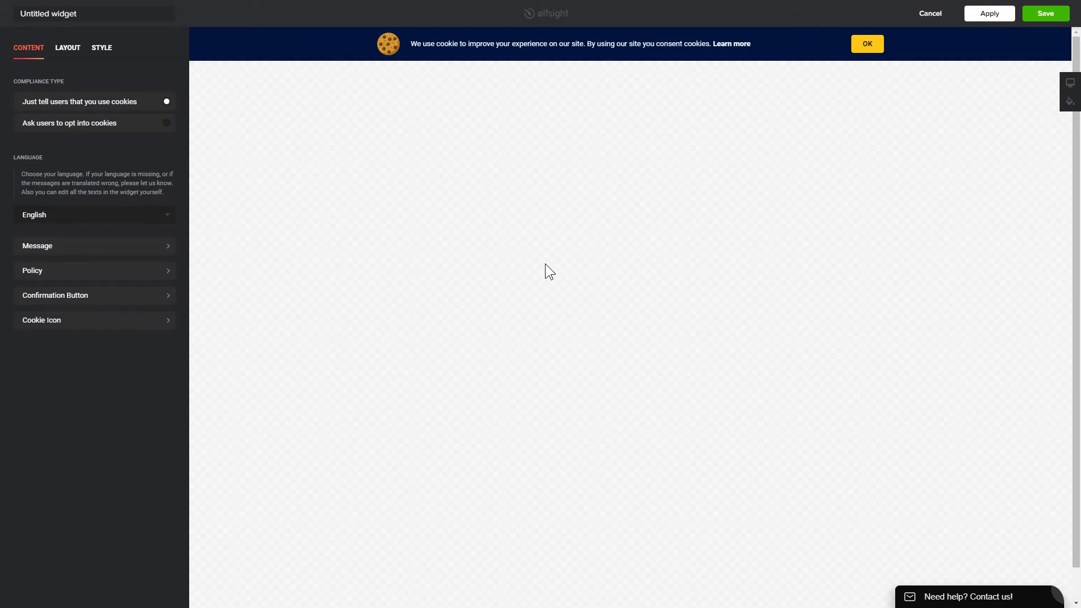
click(1046, 13)
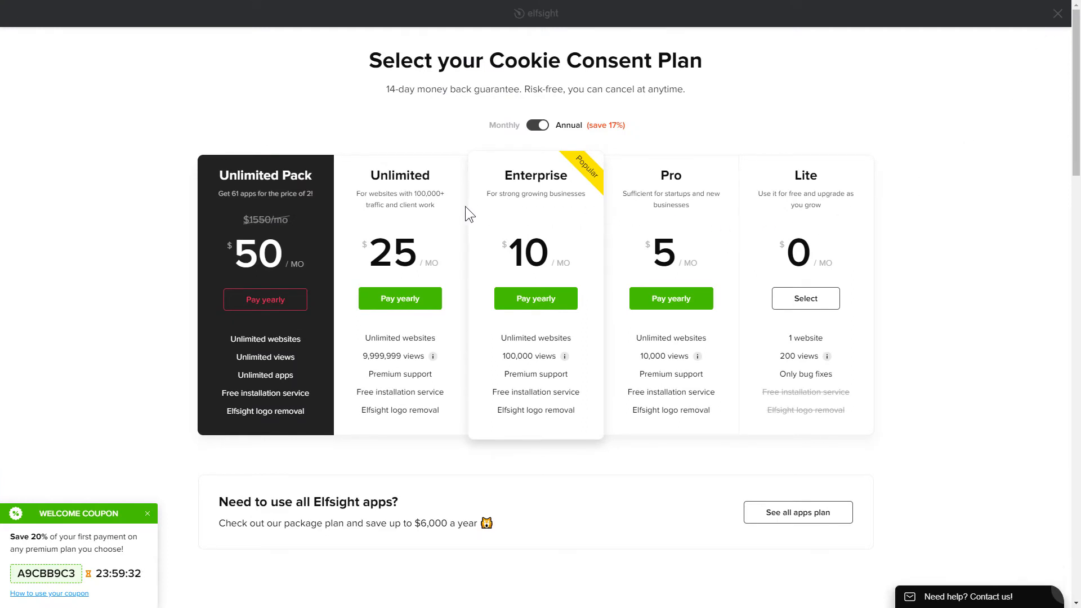
mouse_move(128, 499)
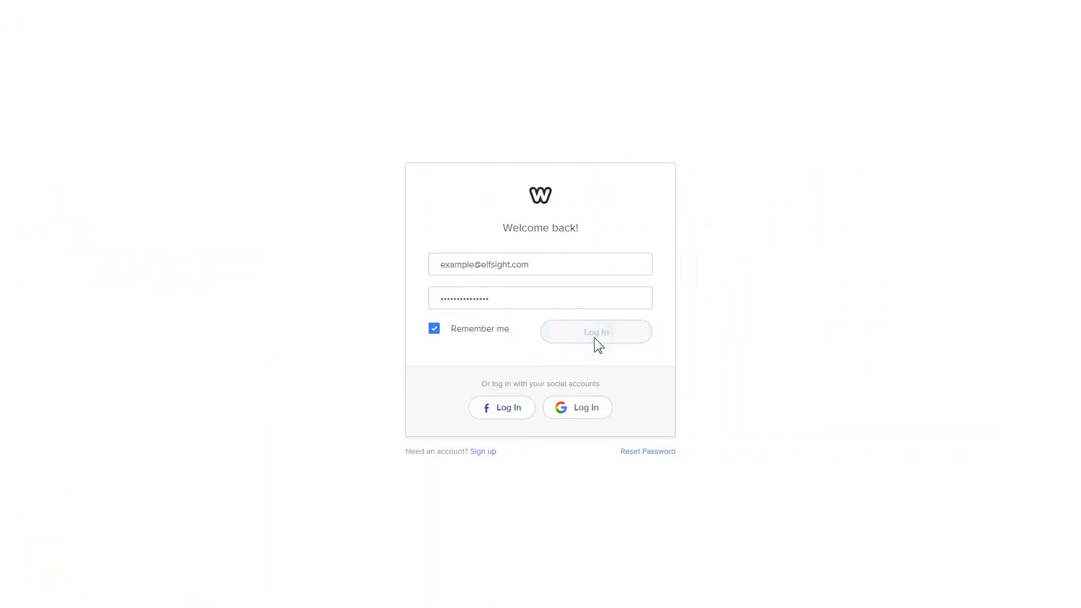
Log in to Weebly, edit My Site, and show the Theme settings.
click(597, 331)
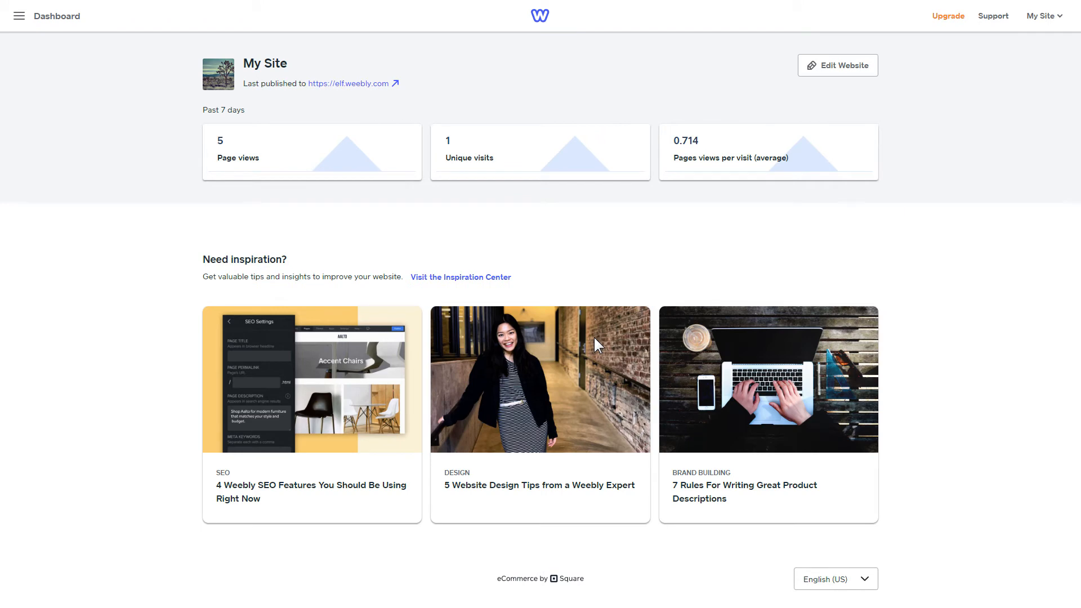
click(838, 66)
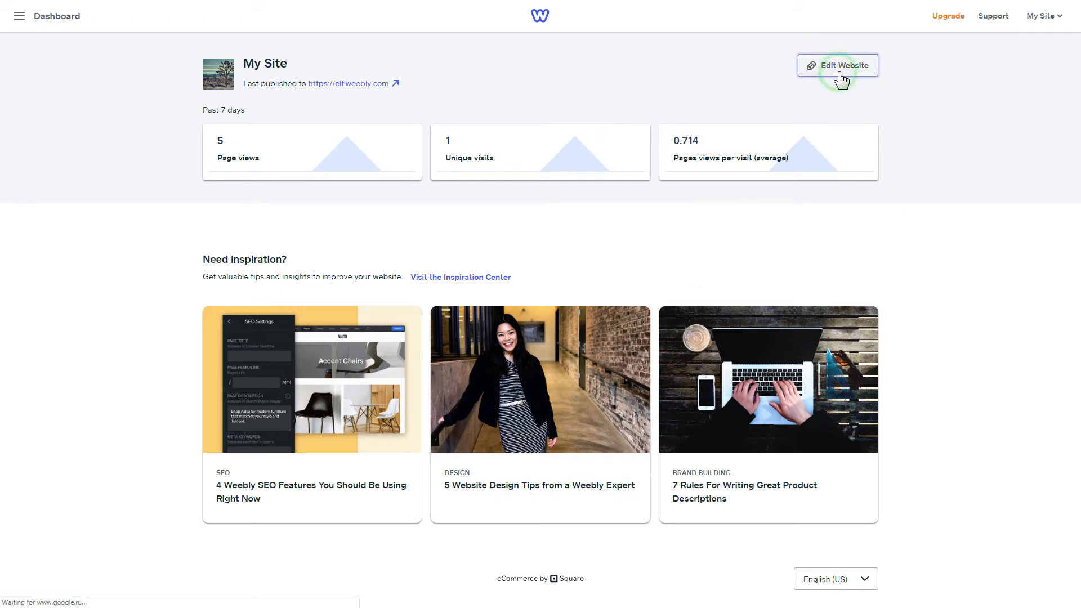
click(837, 65)
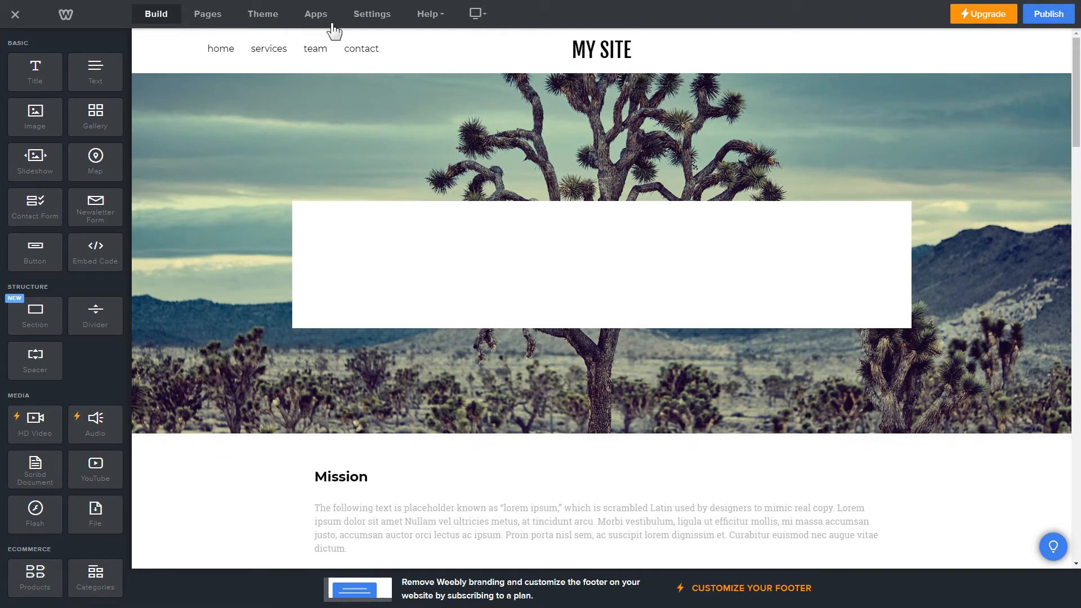
click(262, 14)
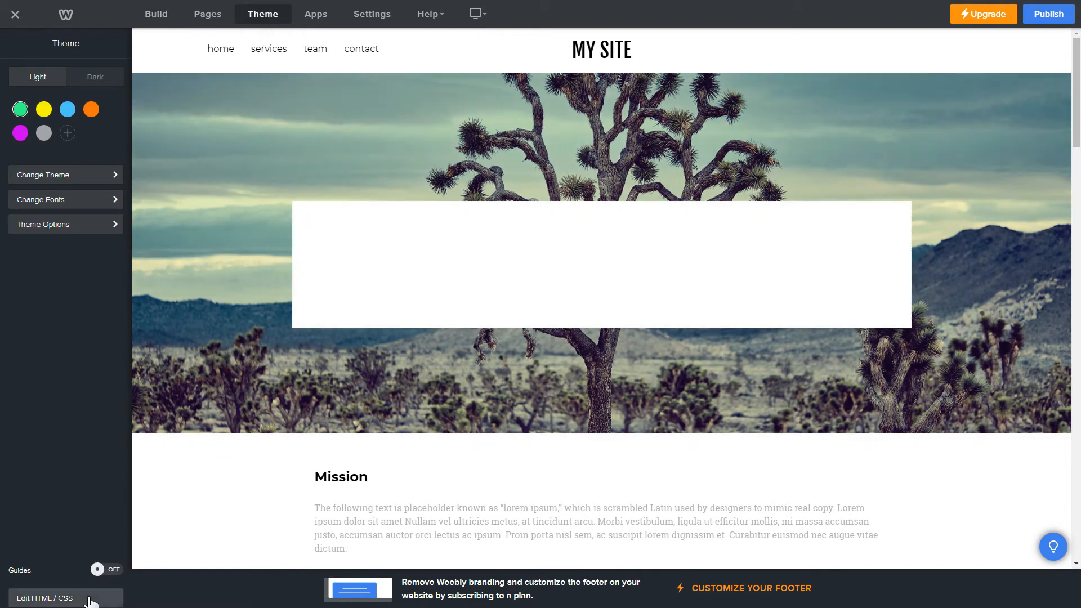
Paste the Elfsight platform.js script into the head of header.html and no-header.html.
click(45, 598)
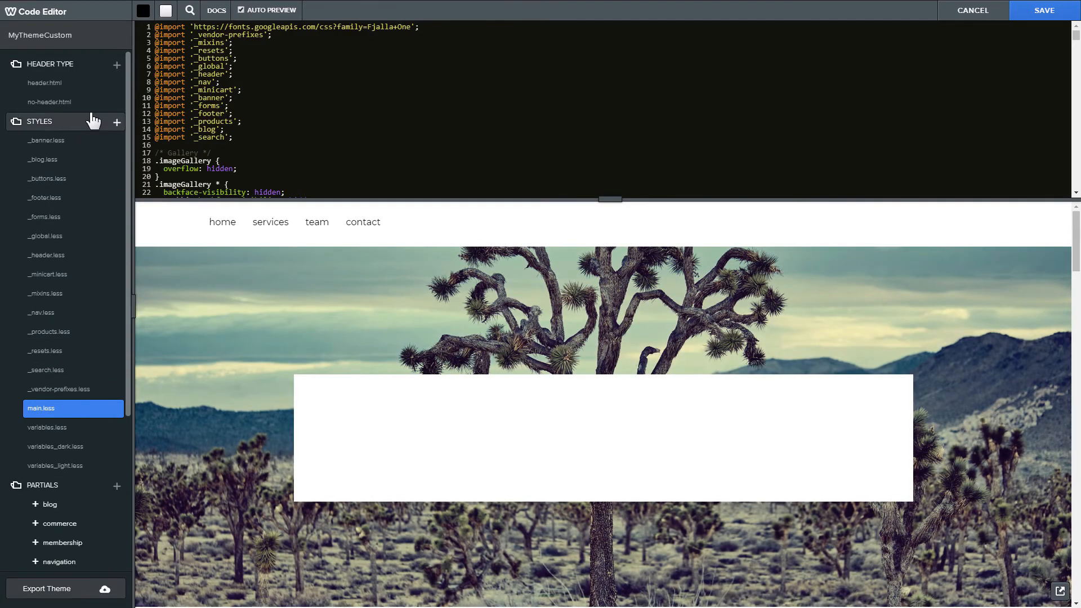
click(45, 82)
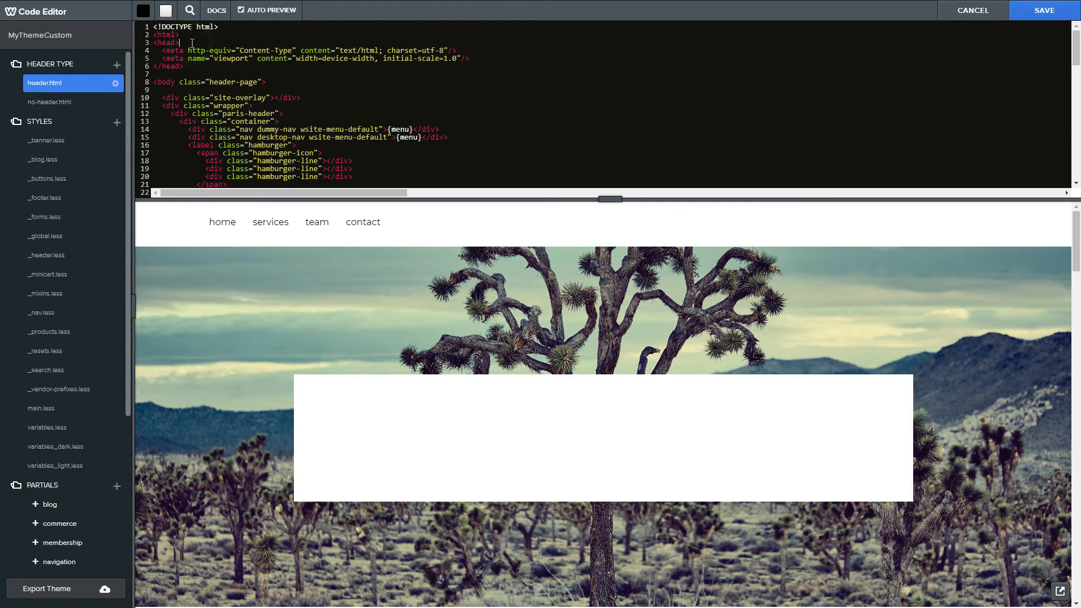
right_click(189, 58)
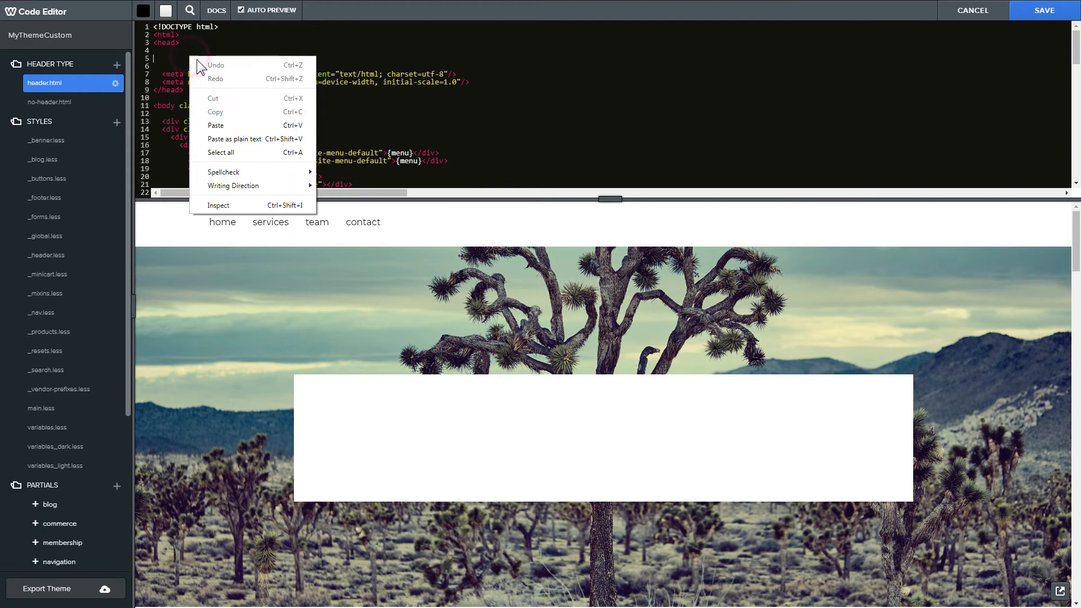
click(216, 125)
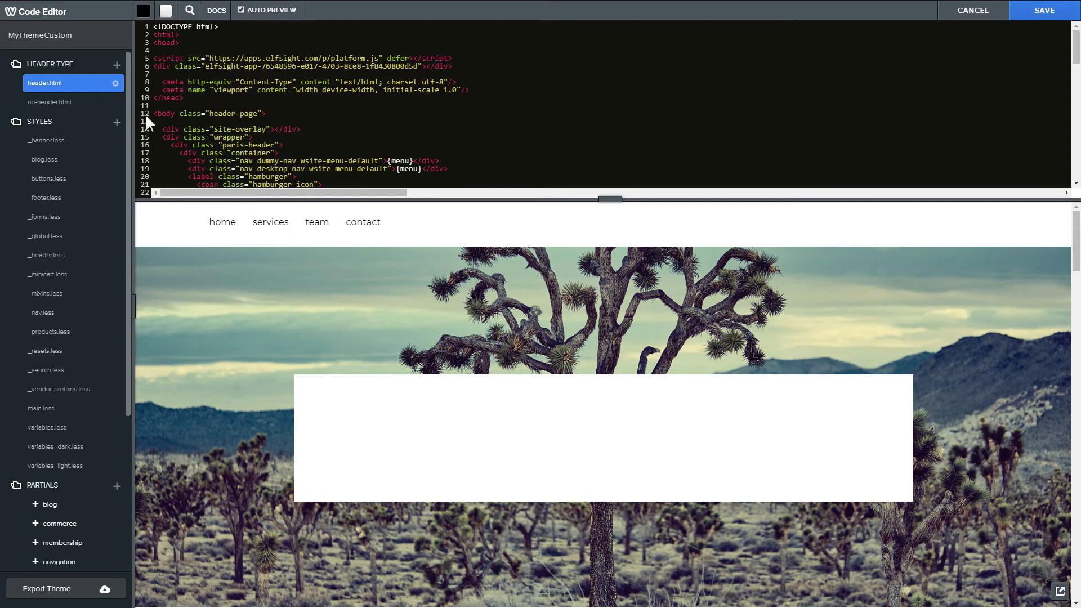
click(48, 102)
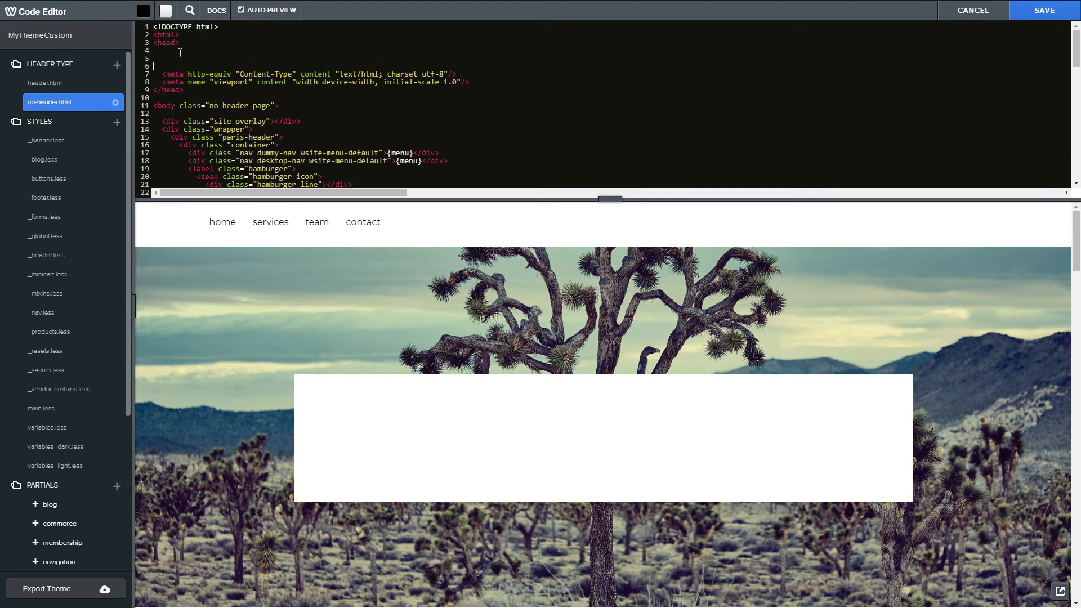
text(<script src="https://apps.elfsight.com/p/platform.js" defer></script>)
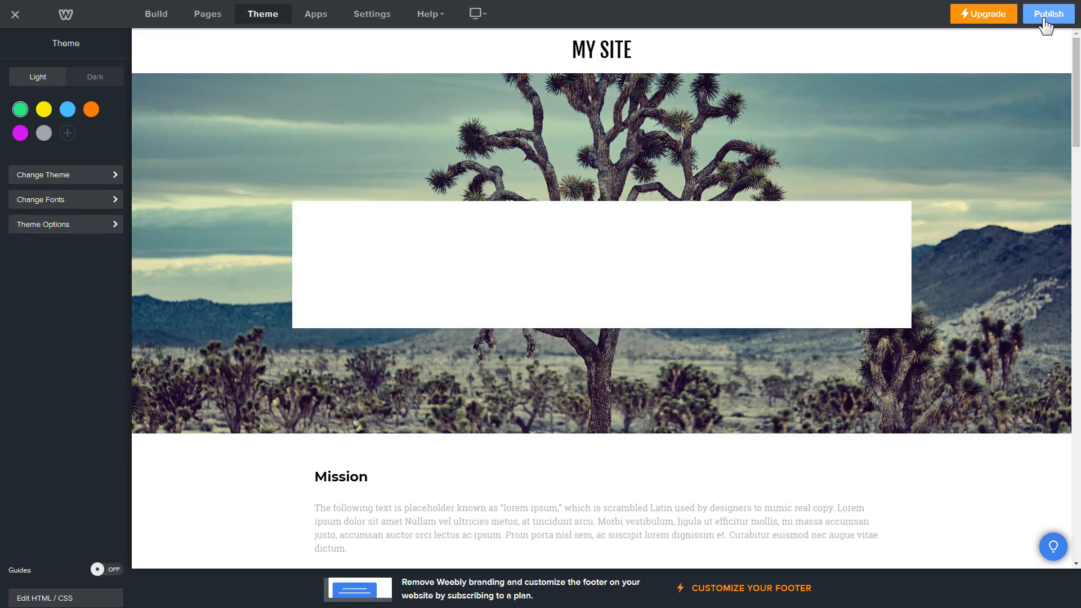
Publish the Weebly site and accept the live cookie banner.
click(1048, 13)
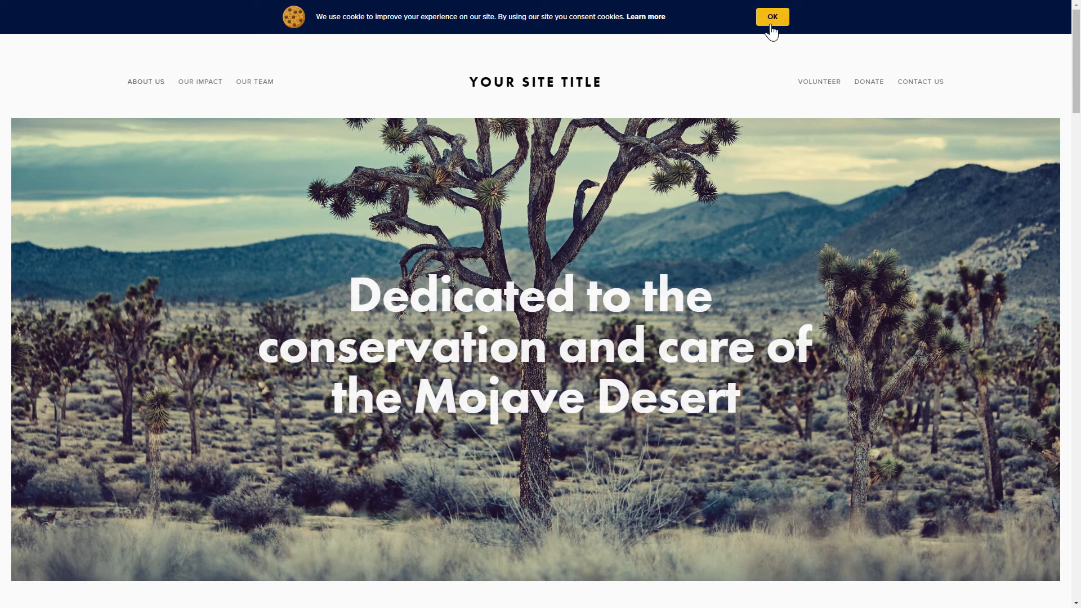
click(772, 16)
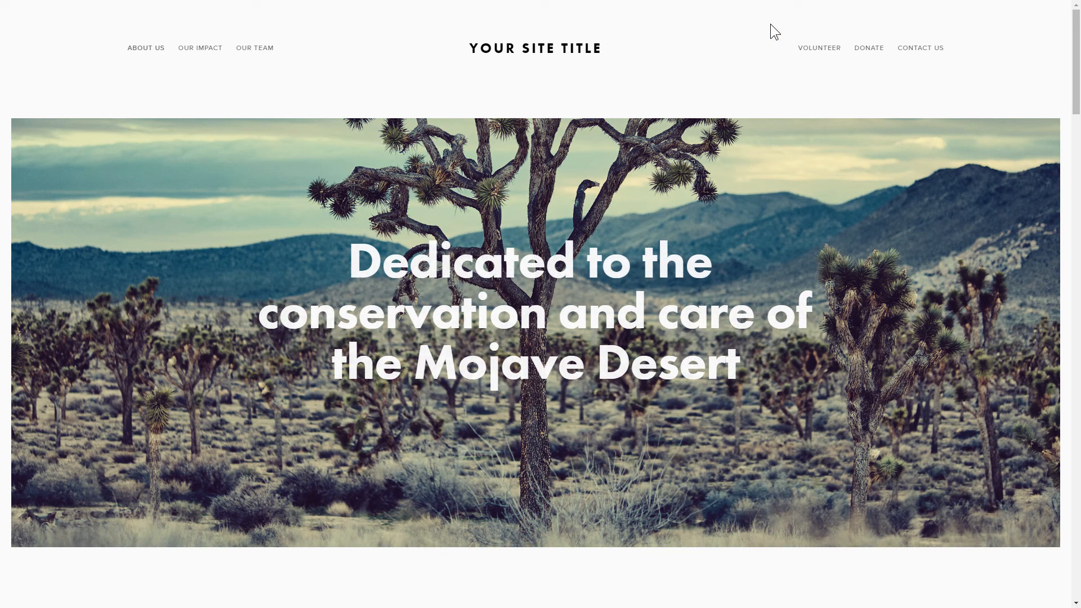